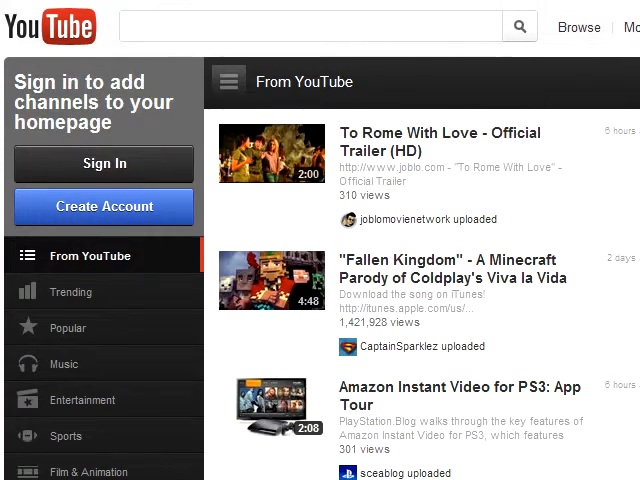
# Scroll down through the Google Developers YouTube APIs page.
pyautogui.scroll(-3)
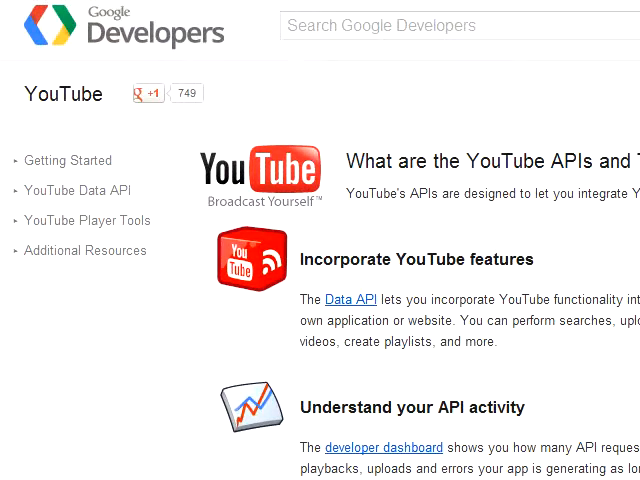
pyautogui.scroll(-3)
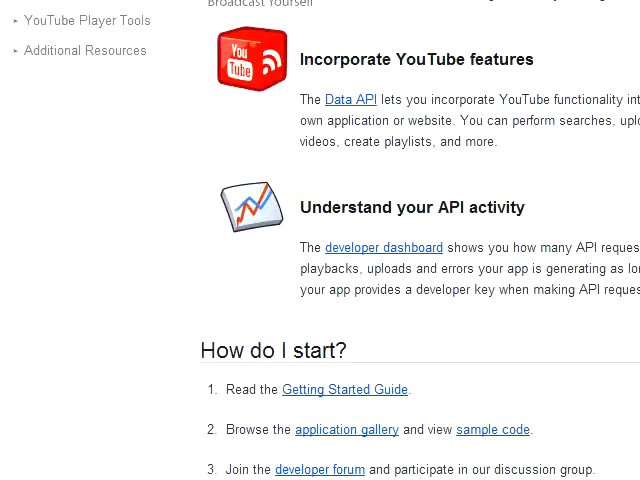
pyautogui.scroll(-3)
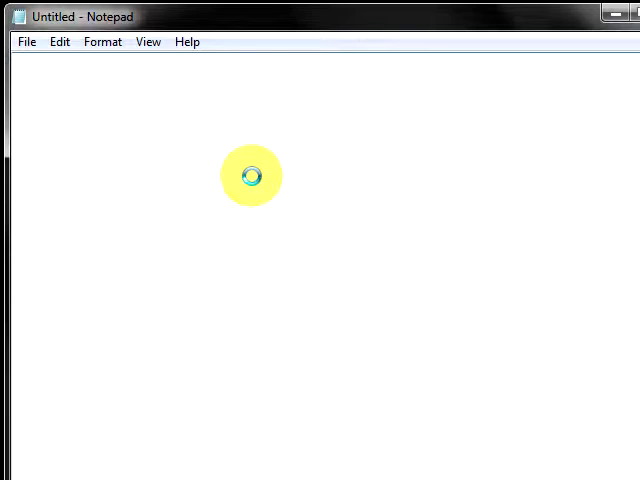
pyautogui.write('htt')
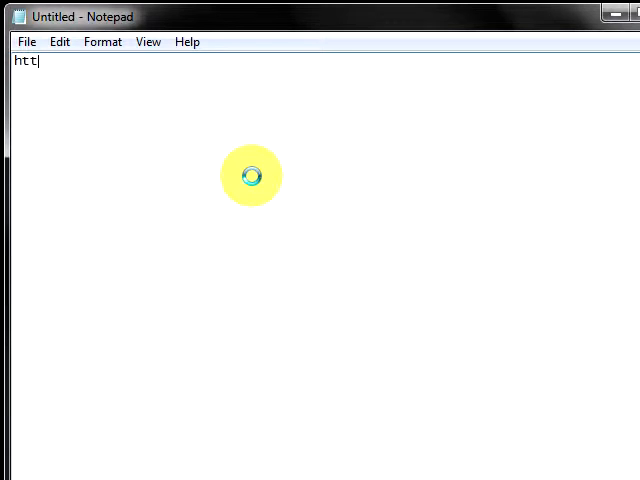
pyautogui.write('ps')
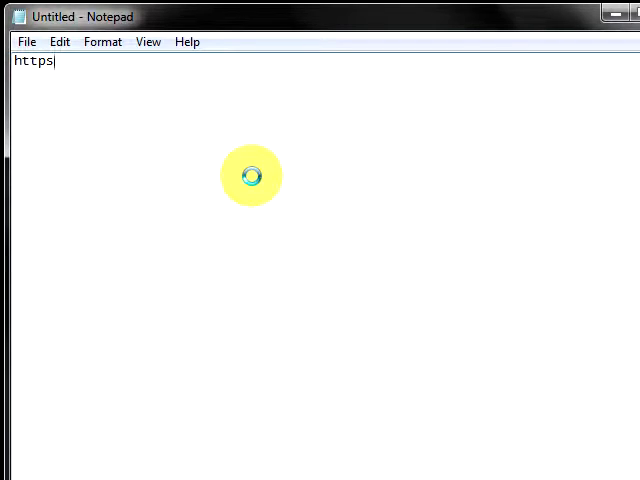
pyautogui.write(':')
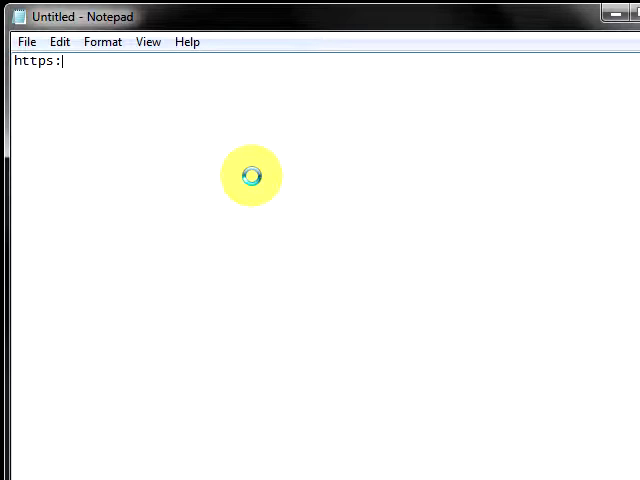
pyautogui.write('//')
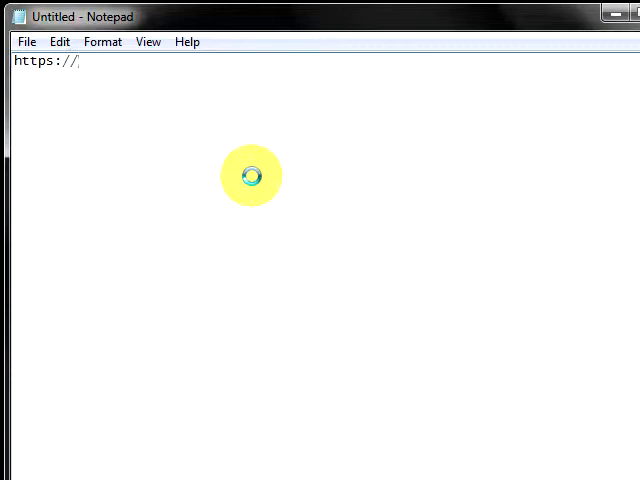
pyautogui.write('www')
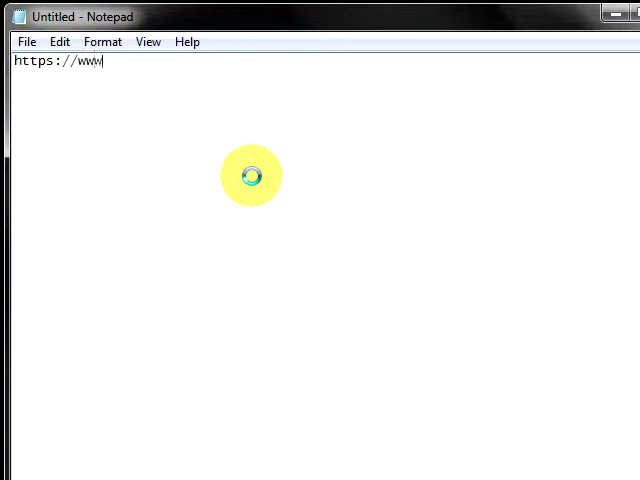
pyautogui.write('.you')
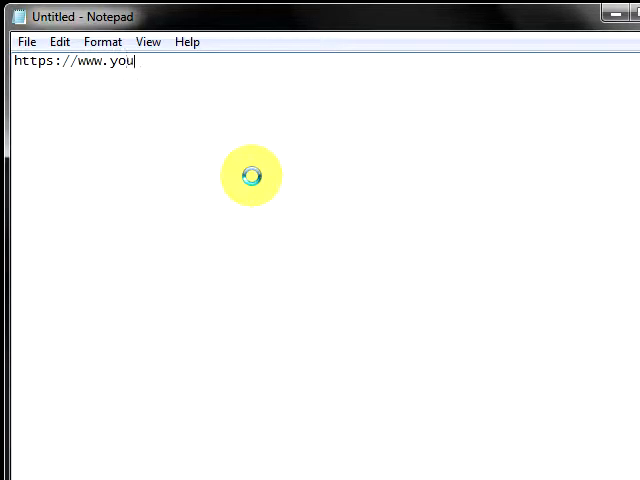
pyautogui.write('tube.')
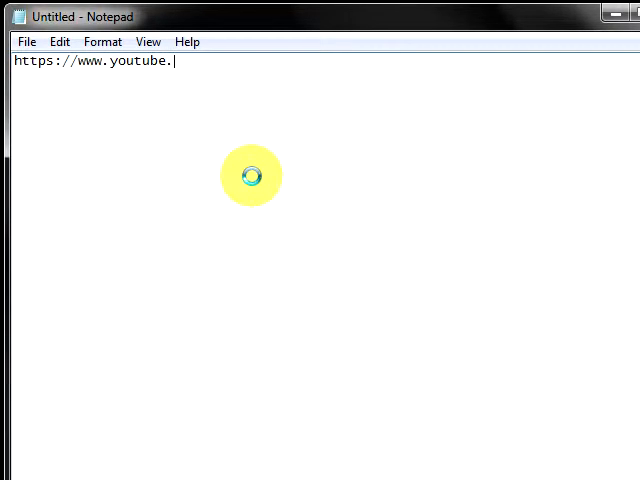
pyautogui.write('com')
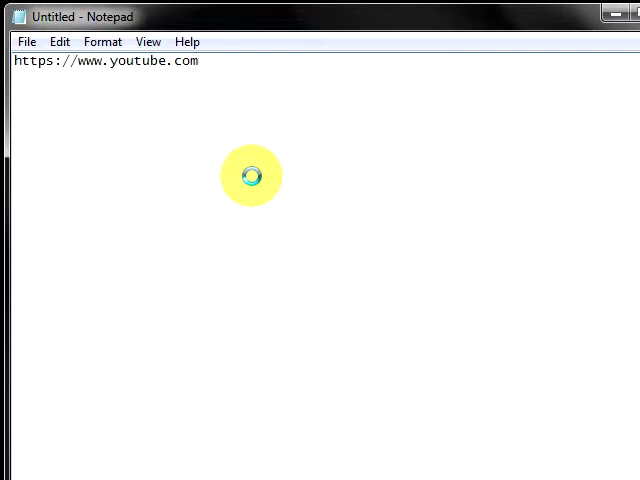
pyautogui.write('/')
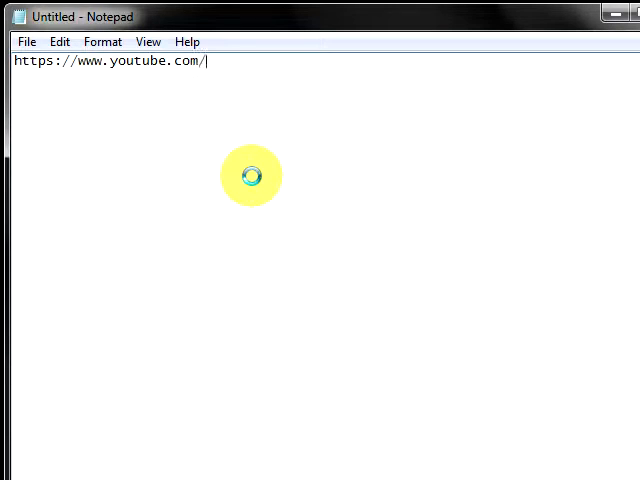
pyautogui.write('rss')
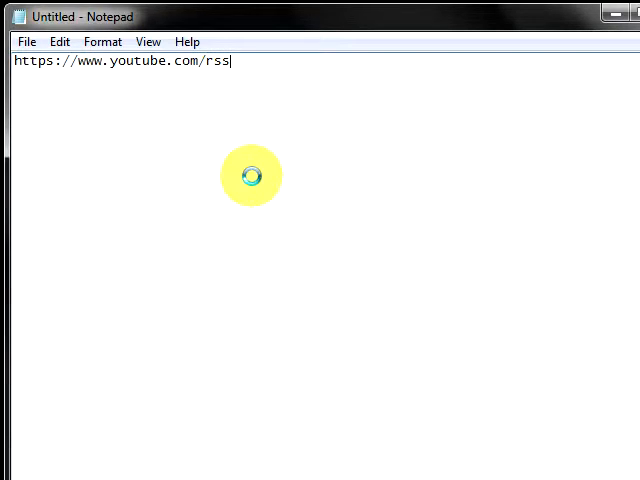
pyautogui.write('/')
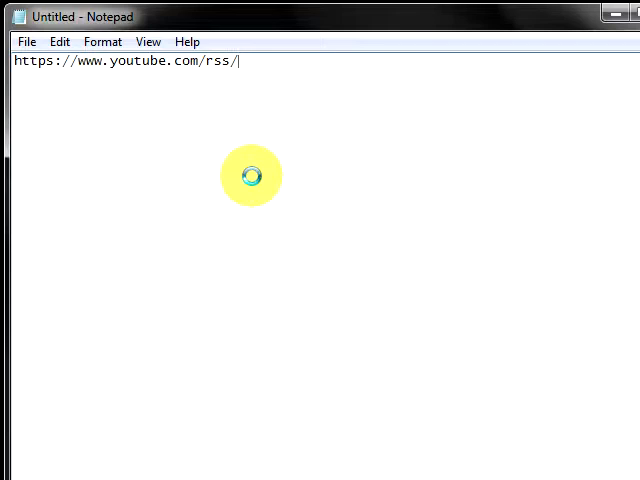
pyautogui.write('user/')
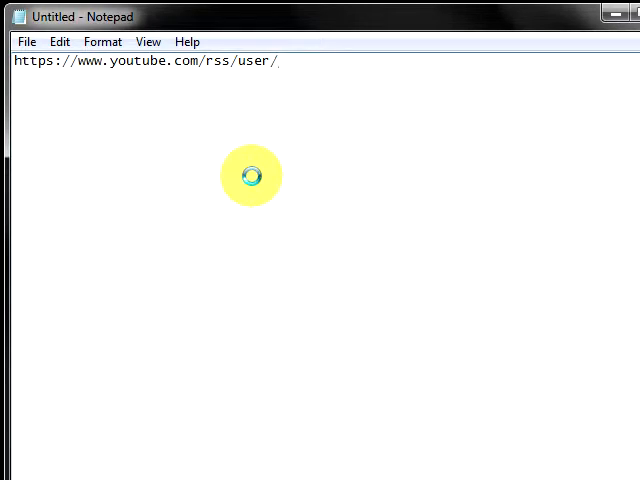
# Finish the address with the username mjhmobilemedia and the feed file videos.rss.
pyautogui.write('mjhmo')
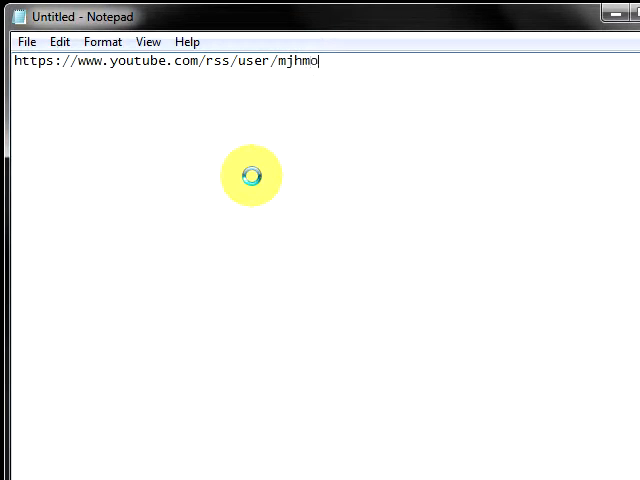
pyautogui.write('bile')
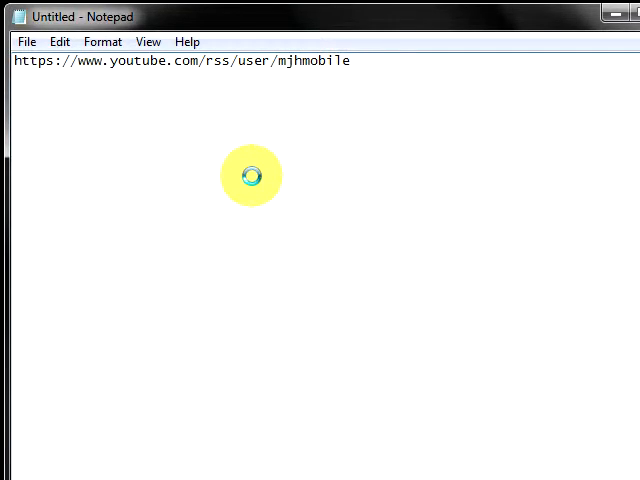
pyautogui.write('media')
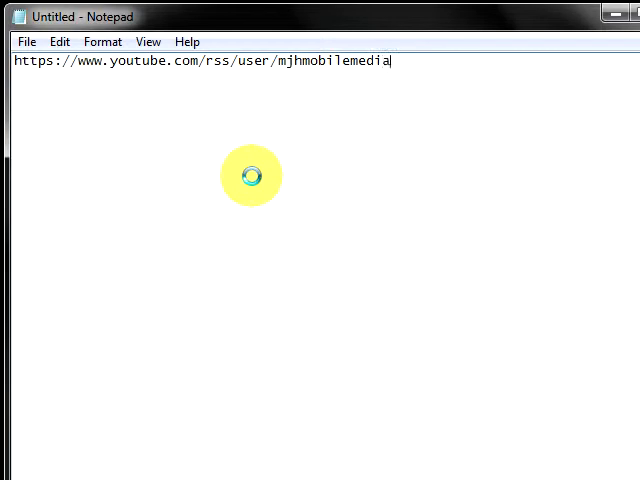
pyautogui.write('/')
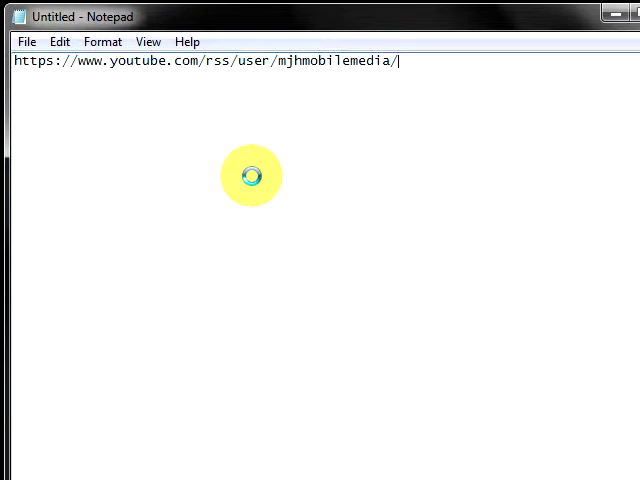
pyautogui.write('vi')
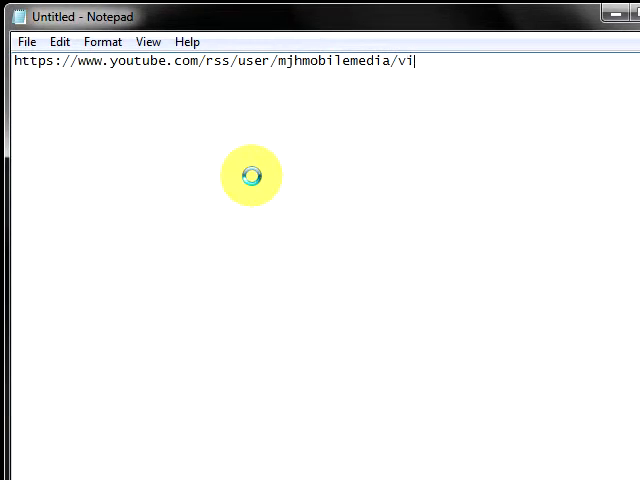
pyautogui.write('deos')
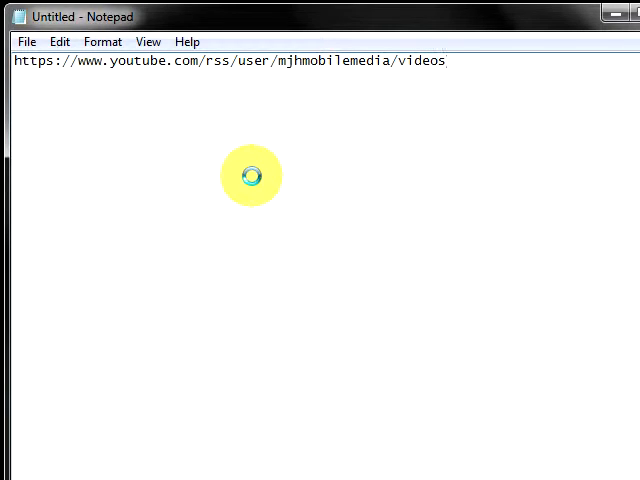
pyautogui.write('.rs')
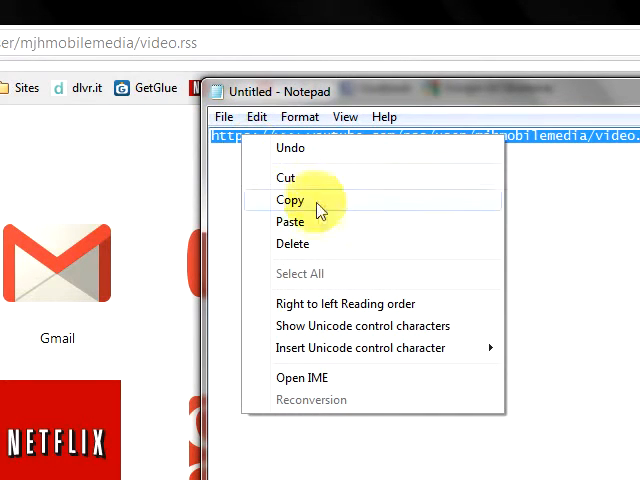
# Copy the finished feed address and close the Notepad window.
pyautogui.click(292, 200)
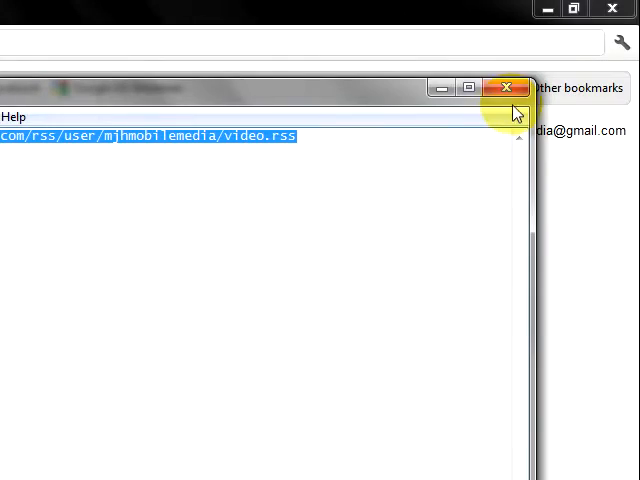
pyautogui.click(508, 88)
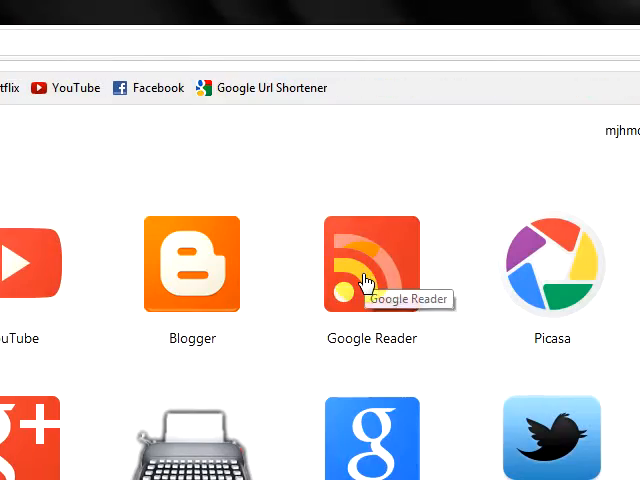
# In Google Reader, subscribe to the pasted mjhmobilemedia video.rss feed address.
pyautogui.click(372, 264)
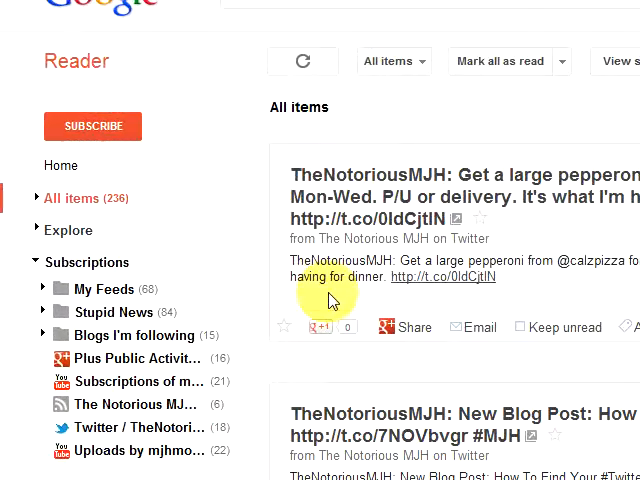
pyautogui.click(92, 126)
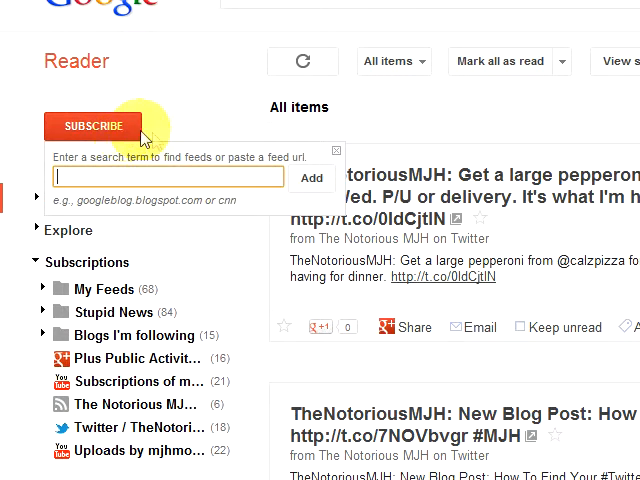
pyautogui.moveTo(356, 228)
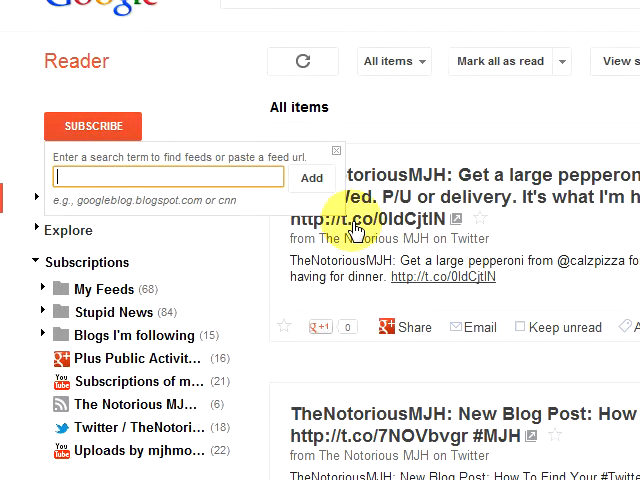
pyautogui.write('com/rss/user/mjhmobilemedia/video.rss')
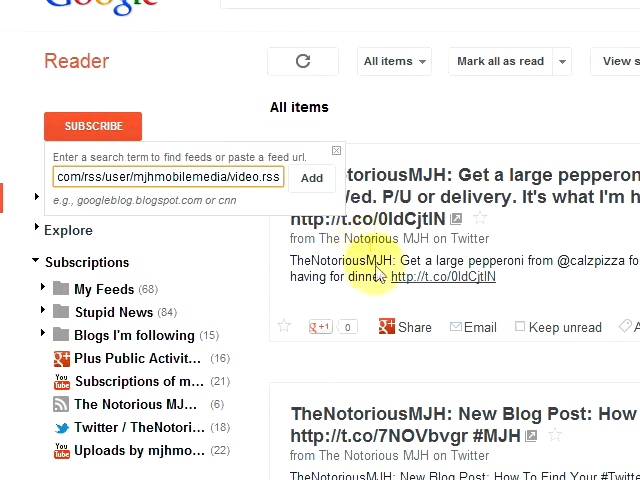
pyautogui.click(336, 150)
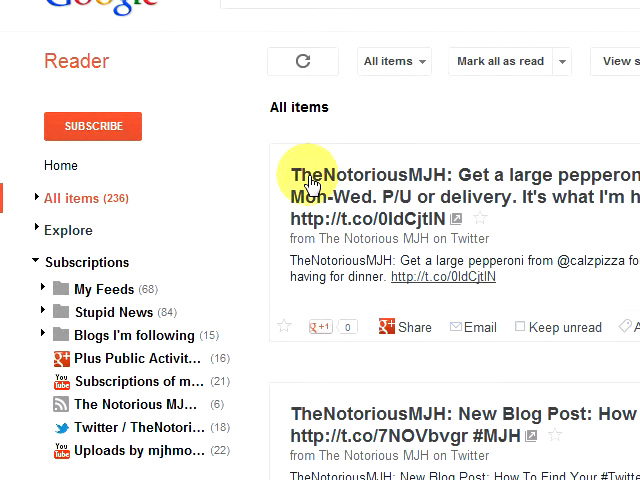
# View the new Uploads subscription listing the channel's videos.
pyautogui.click(140, 450)
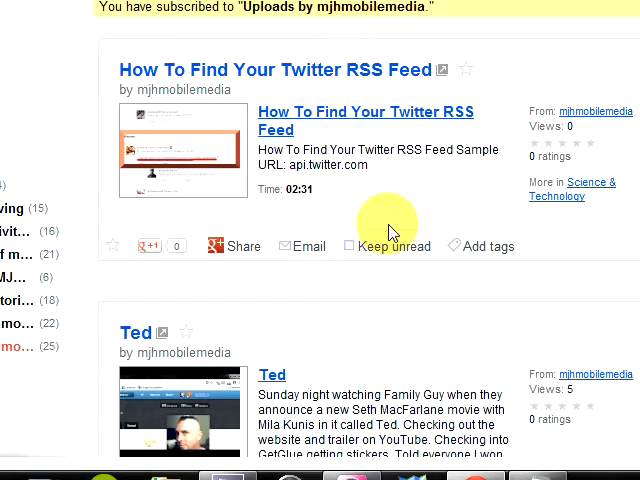
pyautogui.moveTo(448, 224)
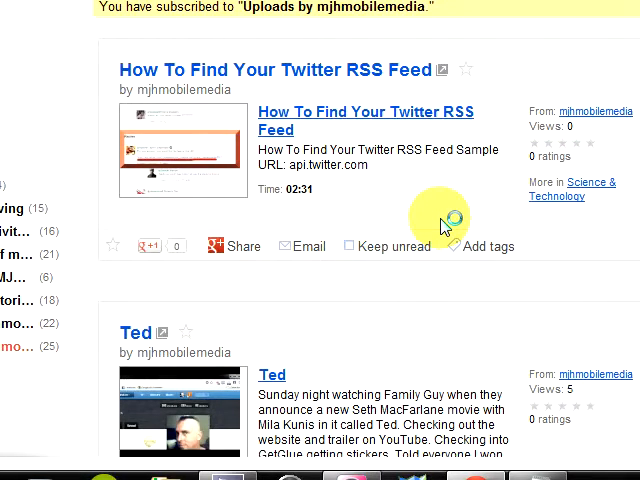
pyautogui.scroll(-3)
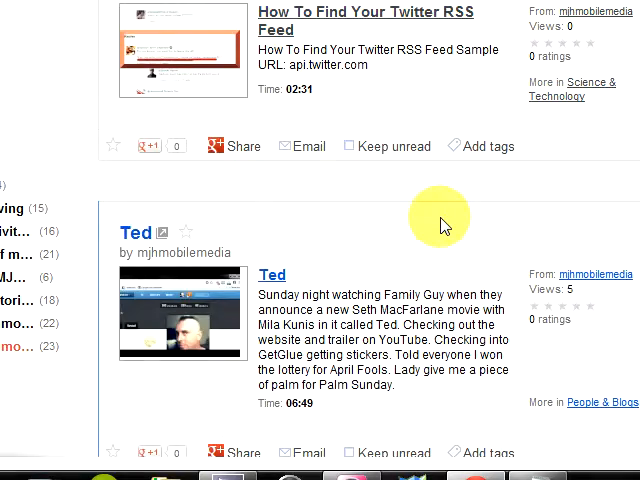